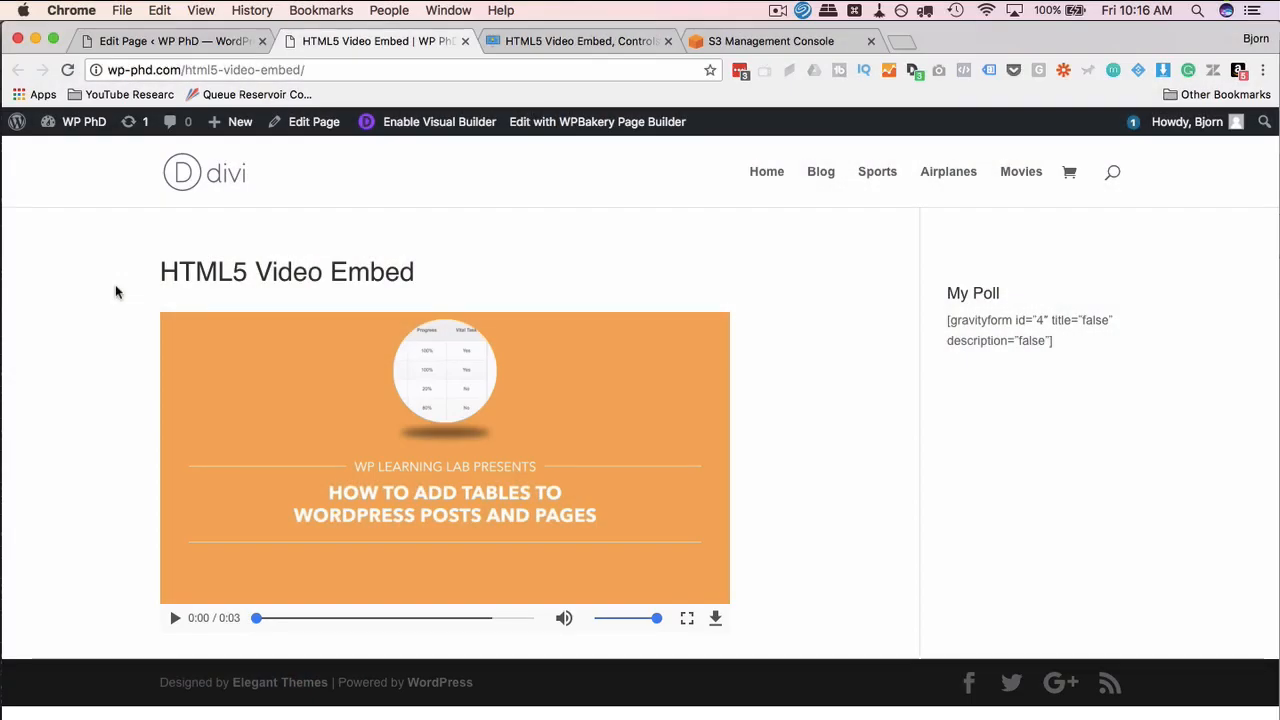
# Step: Play the 3-second embedded video on the HTML5 Video Embed page to its end
pyautogui.click(177, 618)
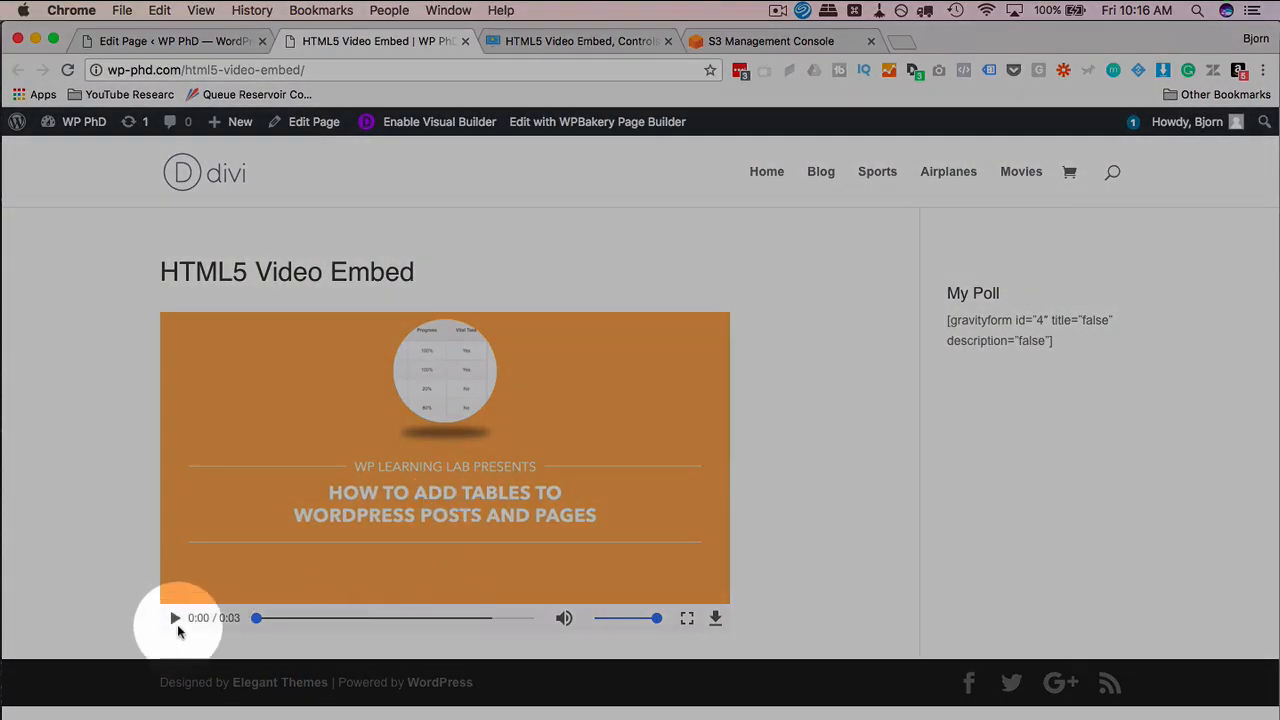
pyautogui.click(175, 618)
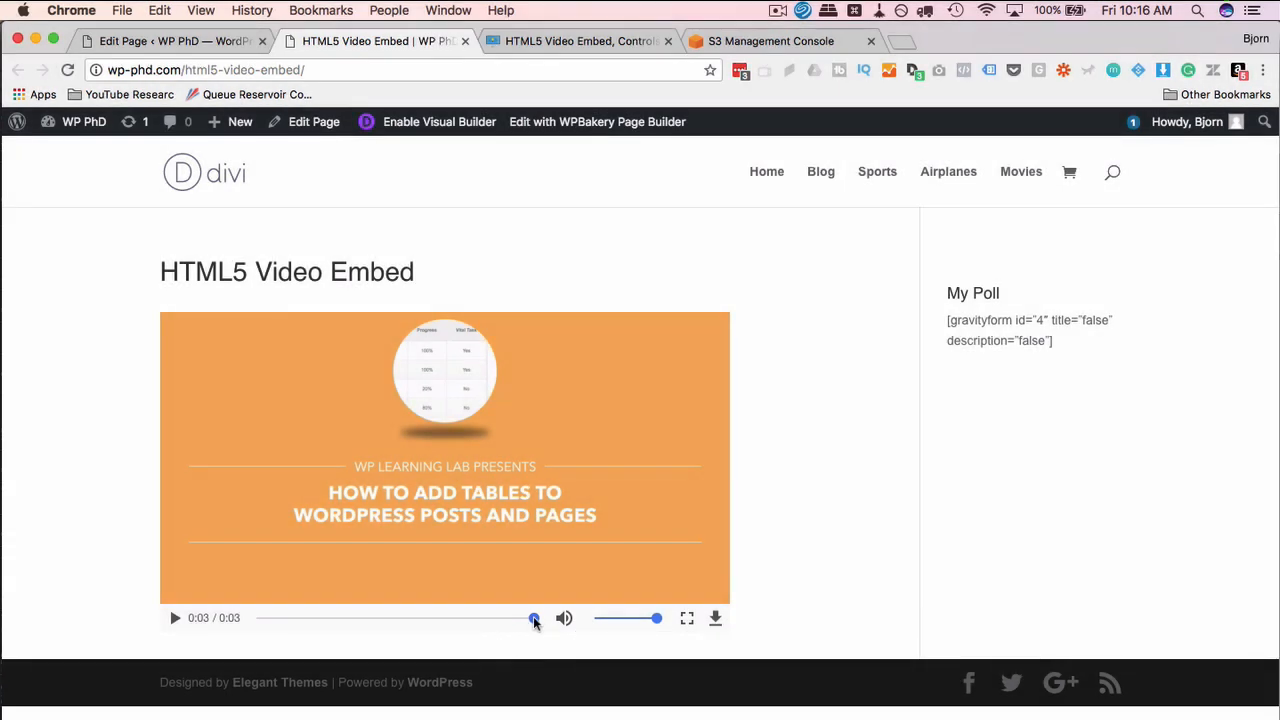
pyautogui.moveTo(634, 206)
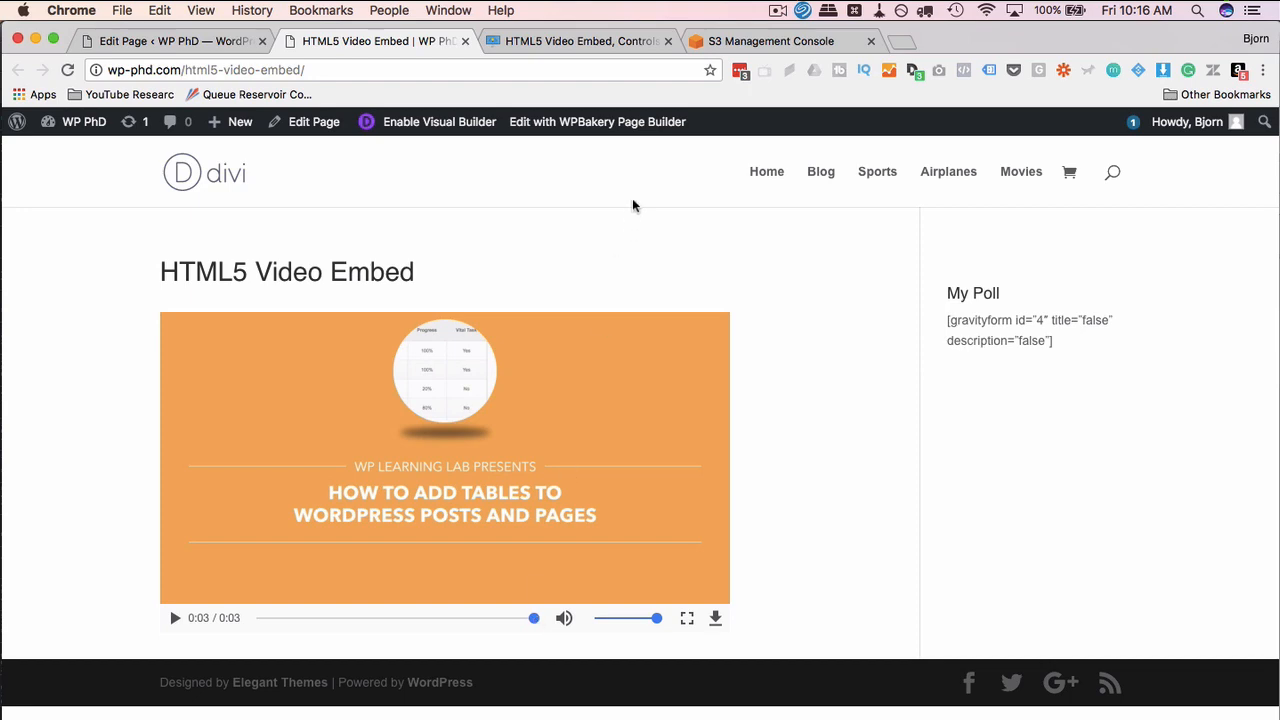
# Step: Scroll the WP Learning Lab tutorial to Add Looping Autopay and select the word 'loop'
pyautogui.click(580, 41)
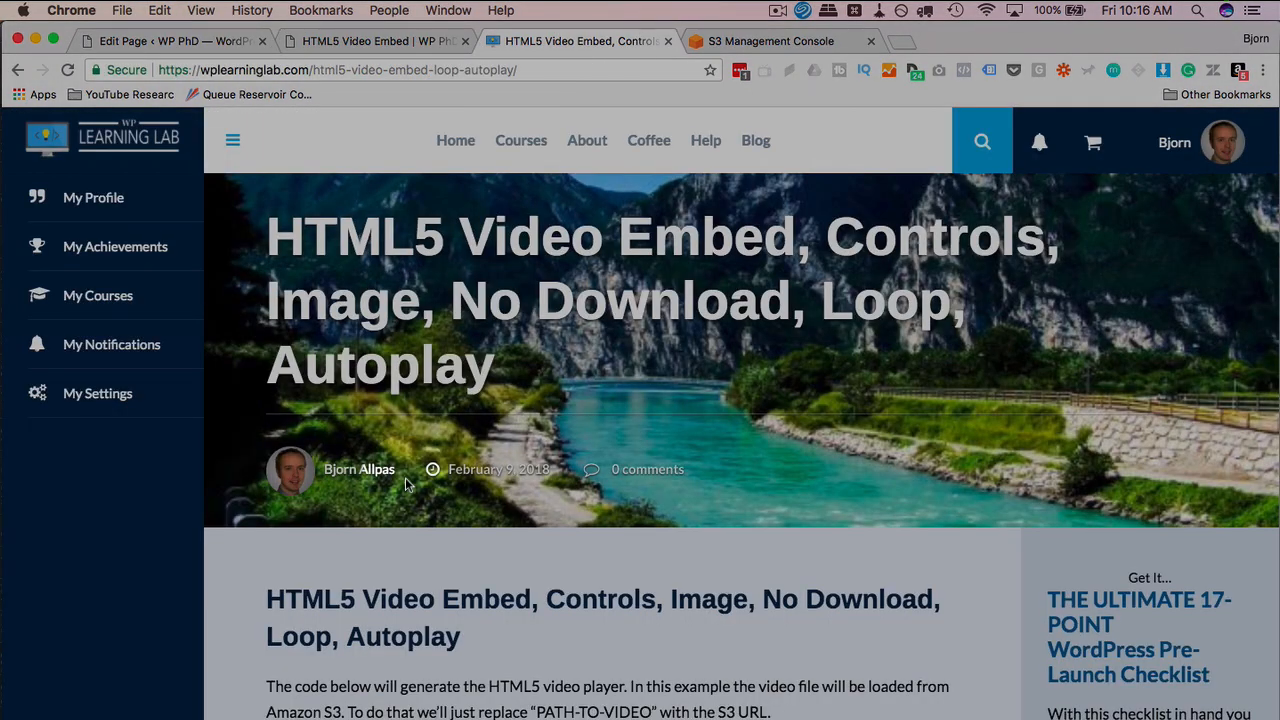
pyautogui.scroll(-3)
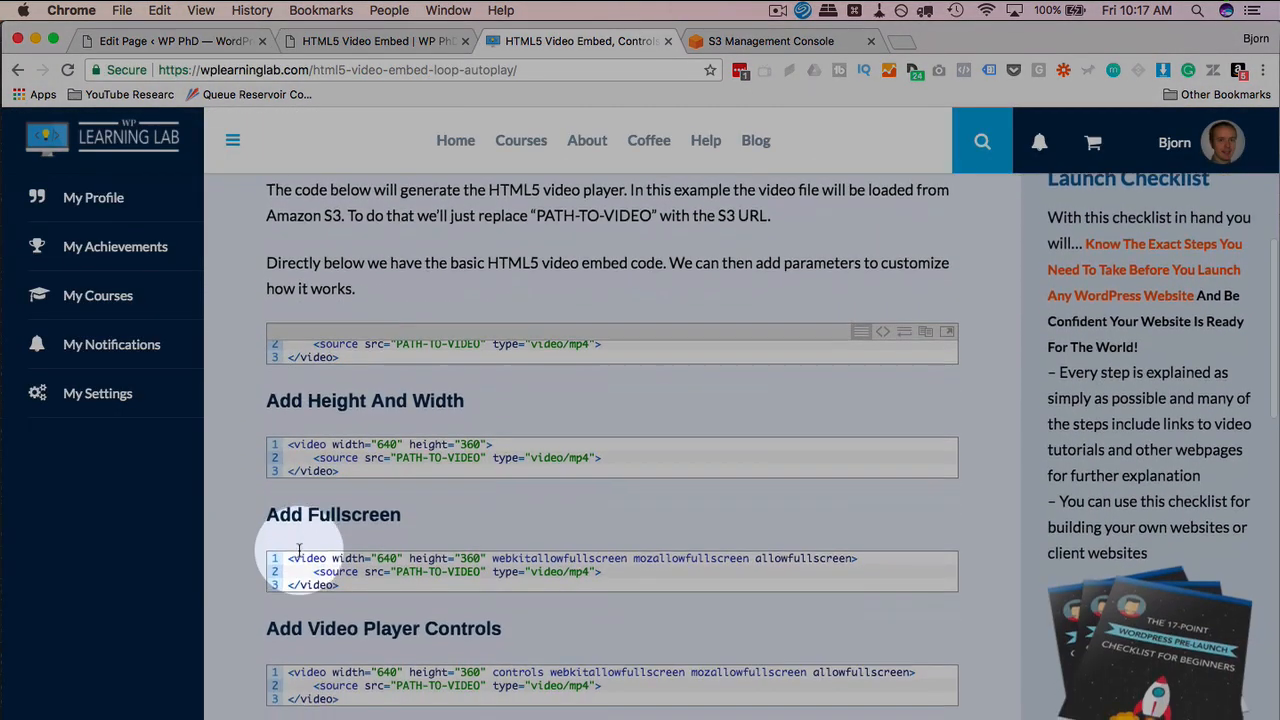
pyautogui.scroll(-3)
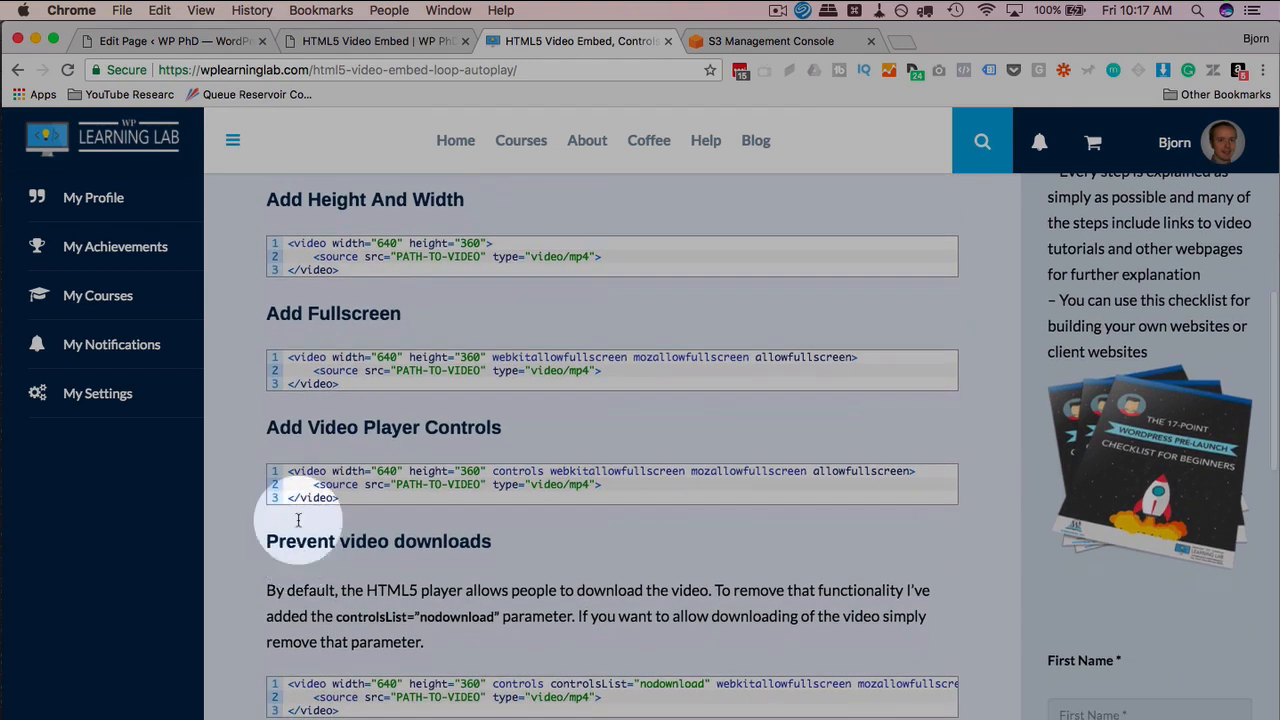
pyautogui.scroll(-3)
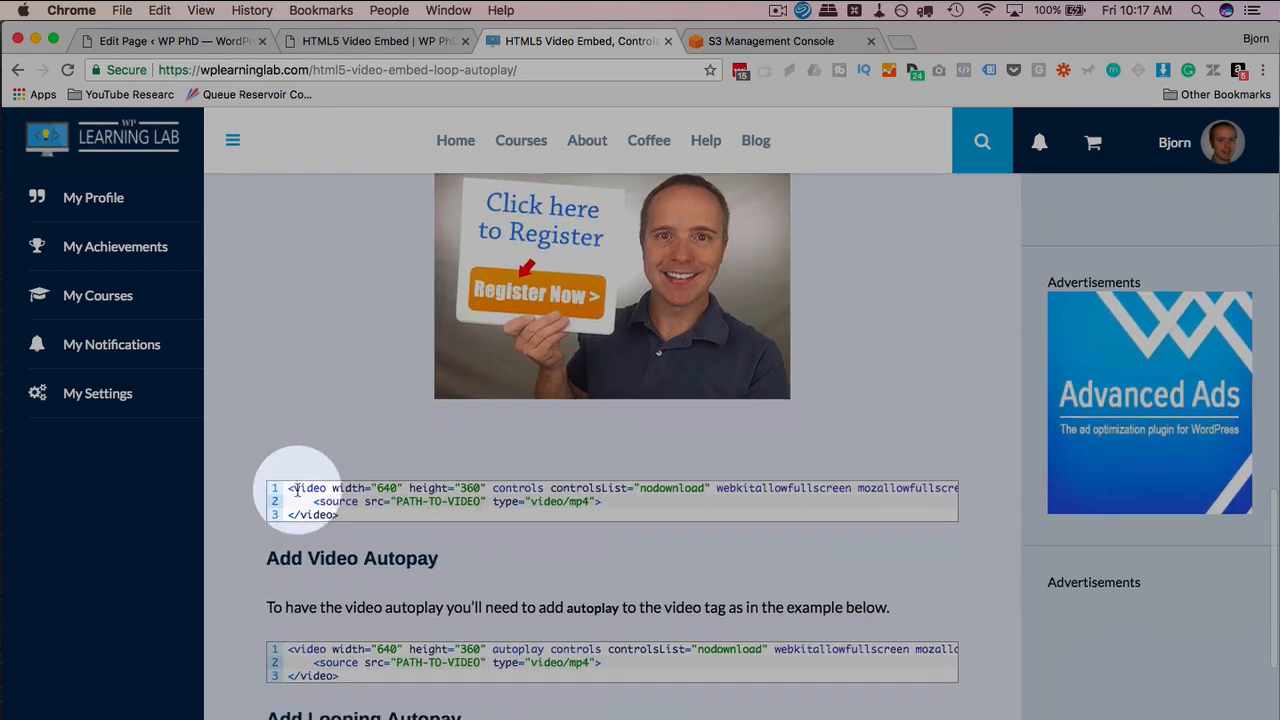
pyautogui.scroll(-3)
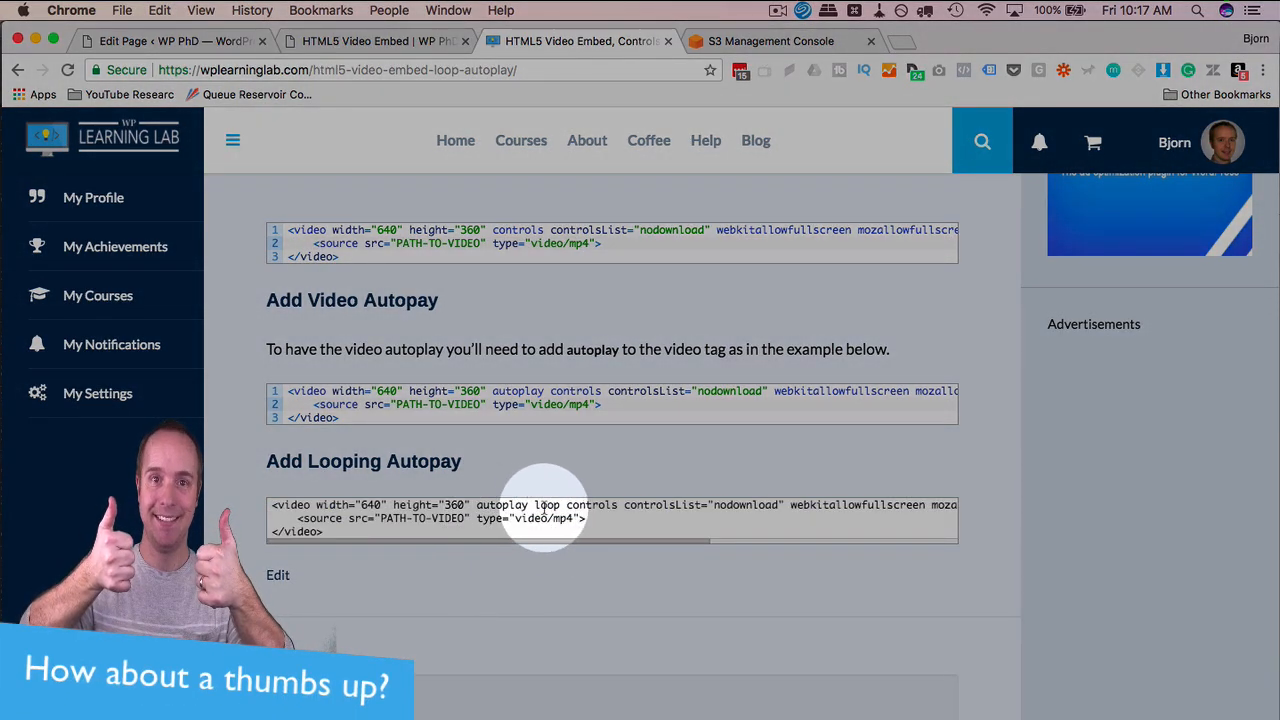
pyautogui.doubleClick(546, 505)
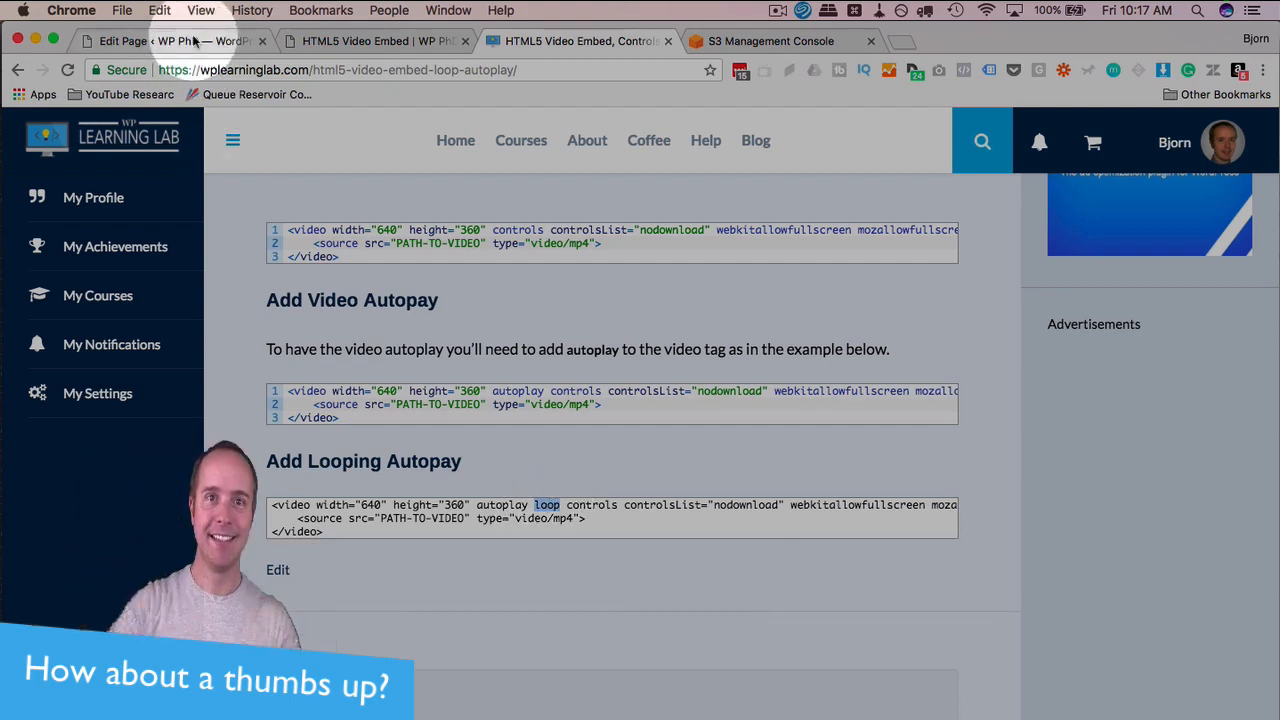
# Step: Review the updated page in the editor, then return to the live HTML5 Video Embed page
pyautogui.click(150, 48)
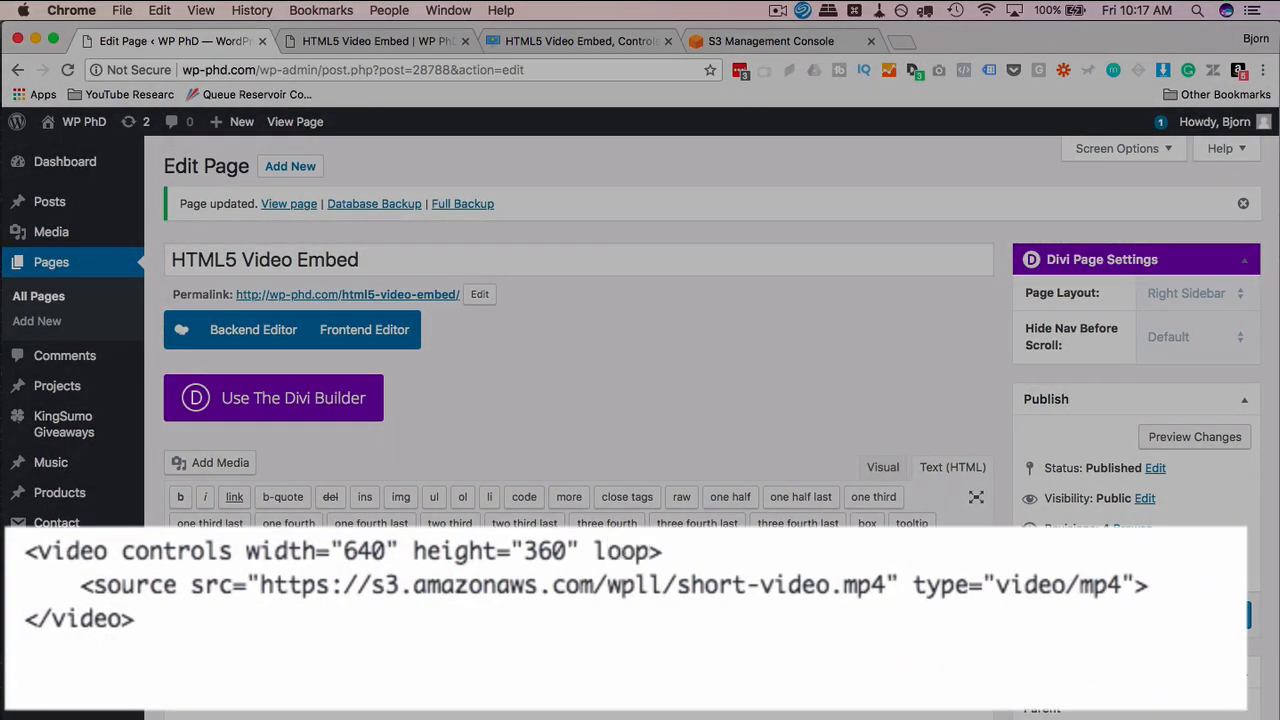
pyautogui.click(375, 41)
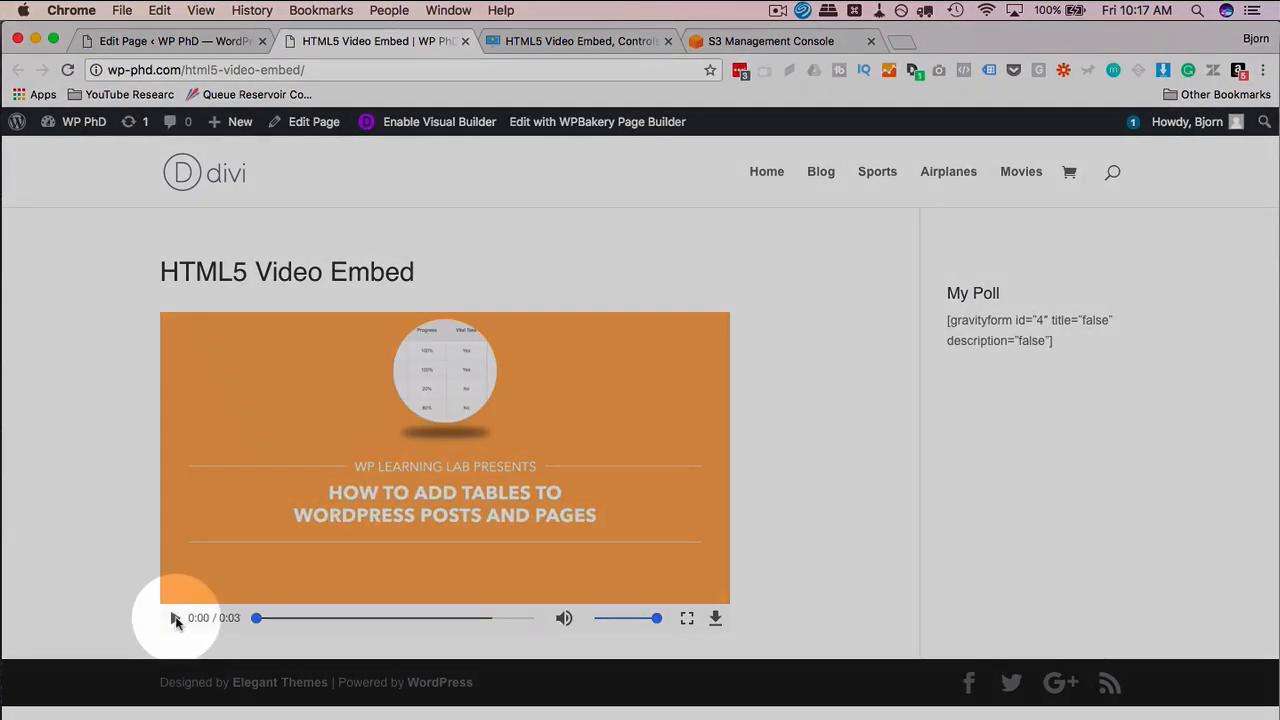
# Step: Play, scrub, pause and resume the video, watching it loop back to 0:00
pyautogui.click(176, 618)
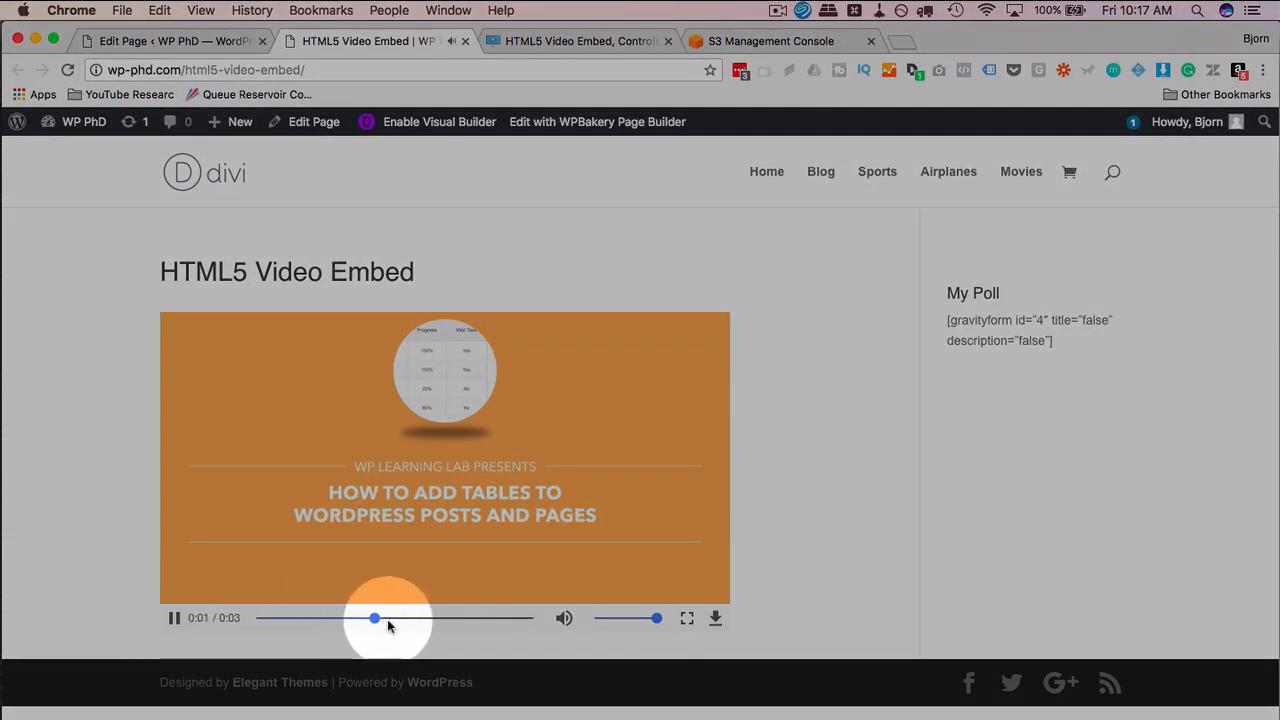
pyautogui.moveTo(375, 617); pyautogui.dragTo(256, 617)
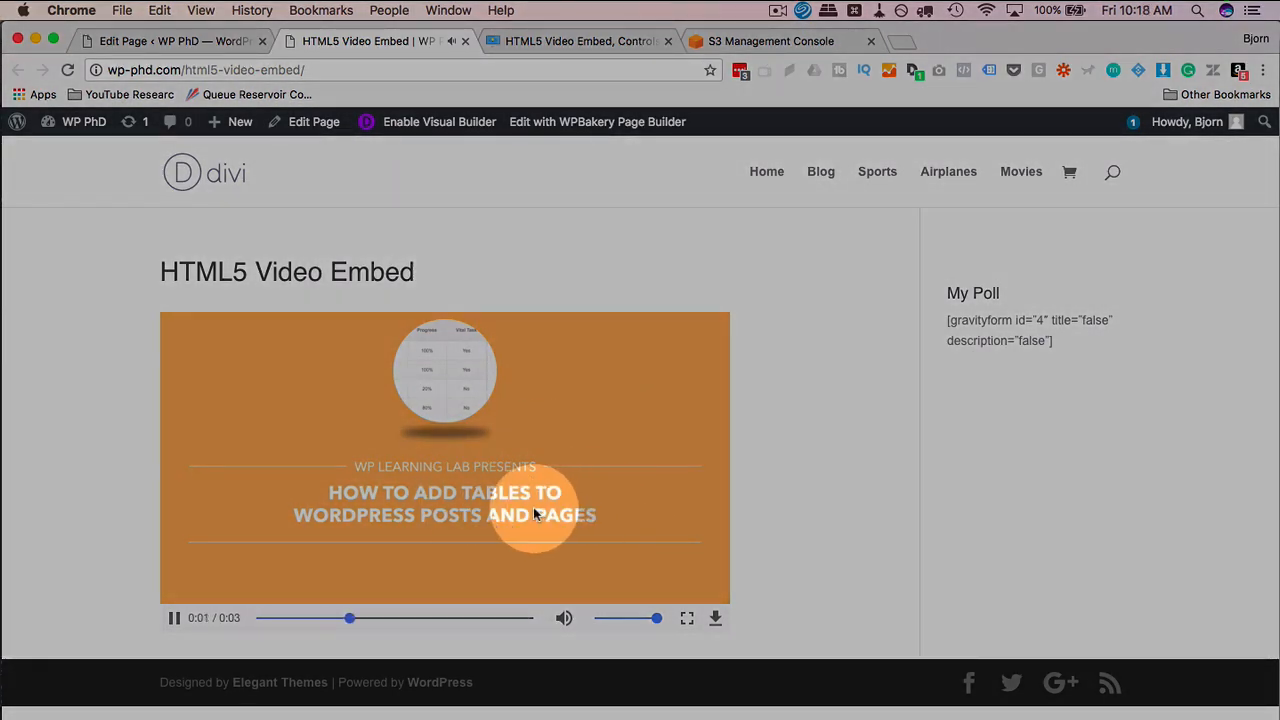
pyautogui.click(173, 617)
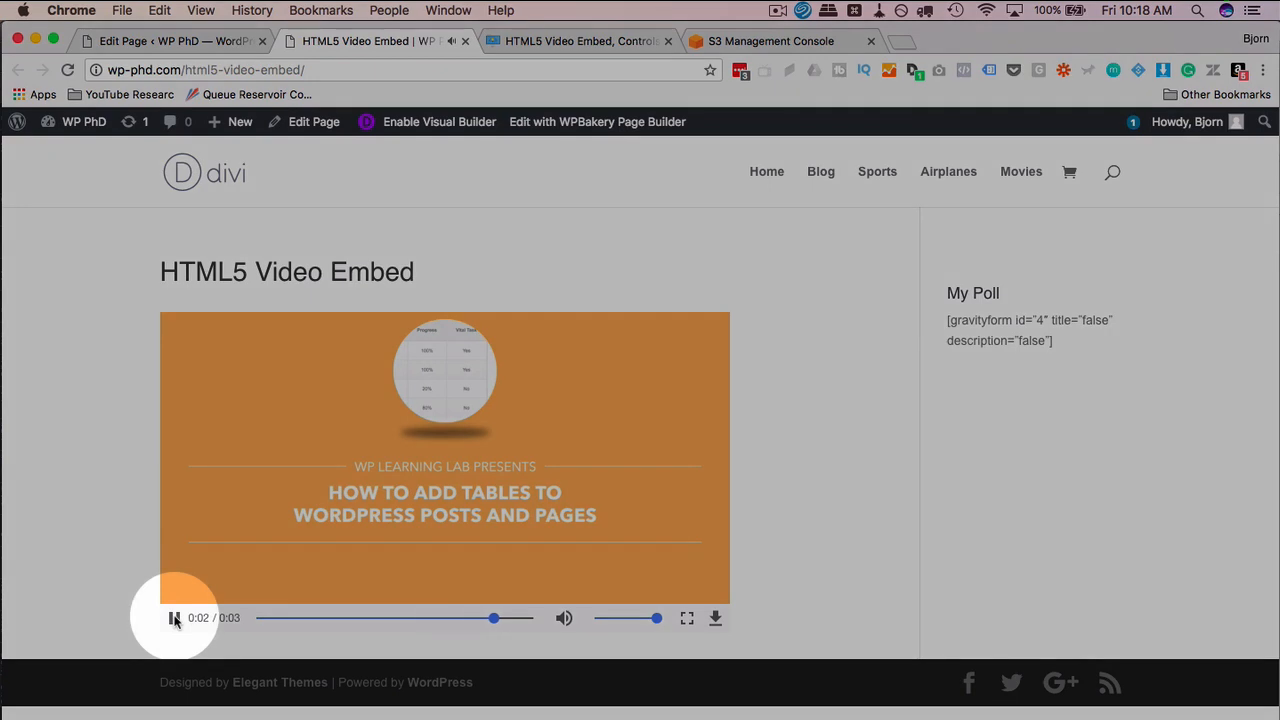
pyautogui.click(174, 618)
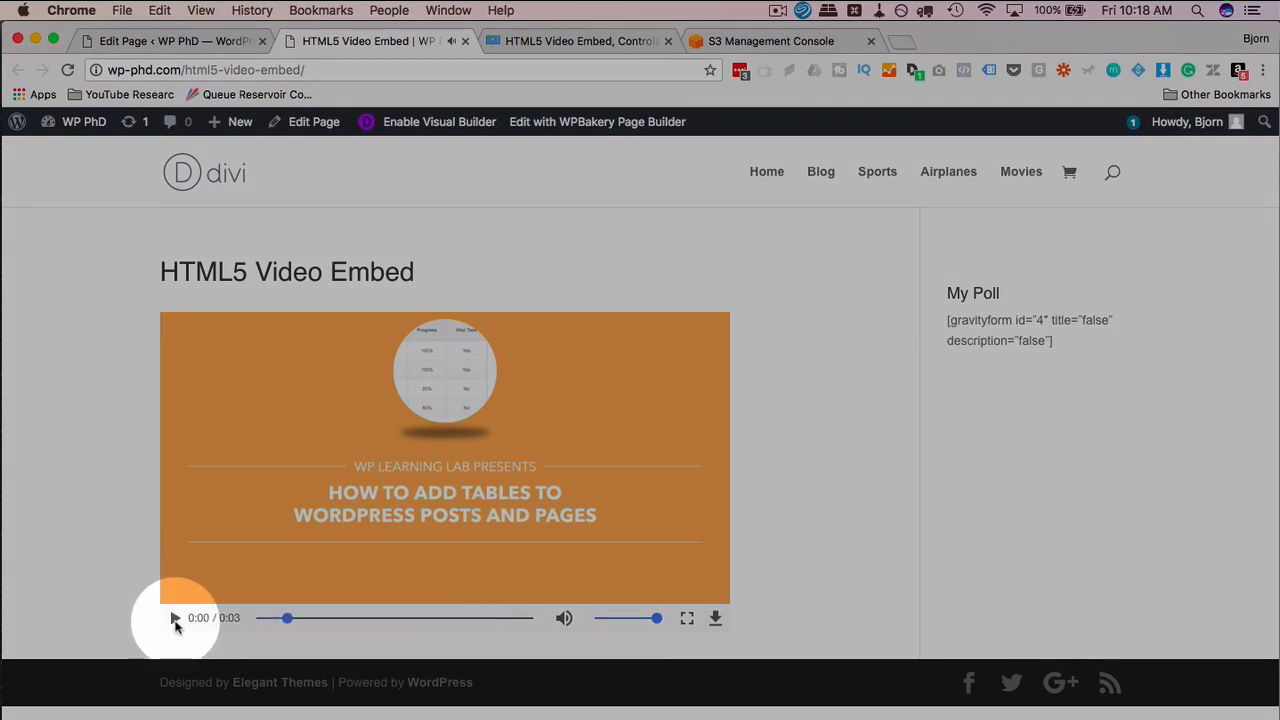
pyautogui.click(174, 618)
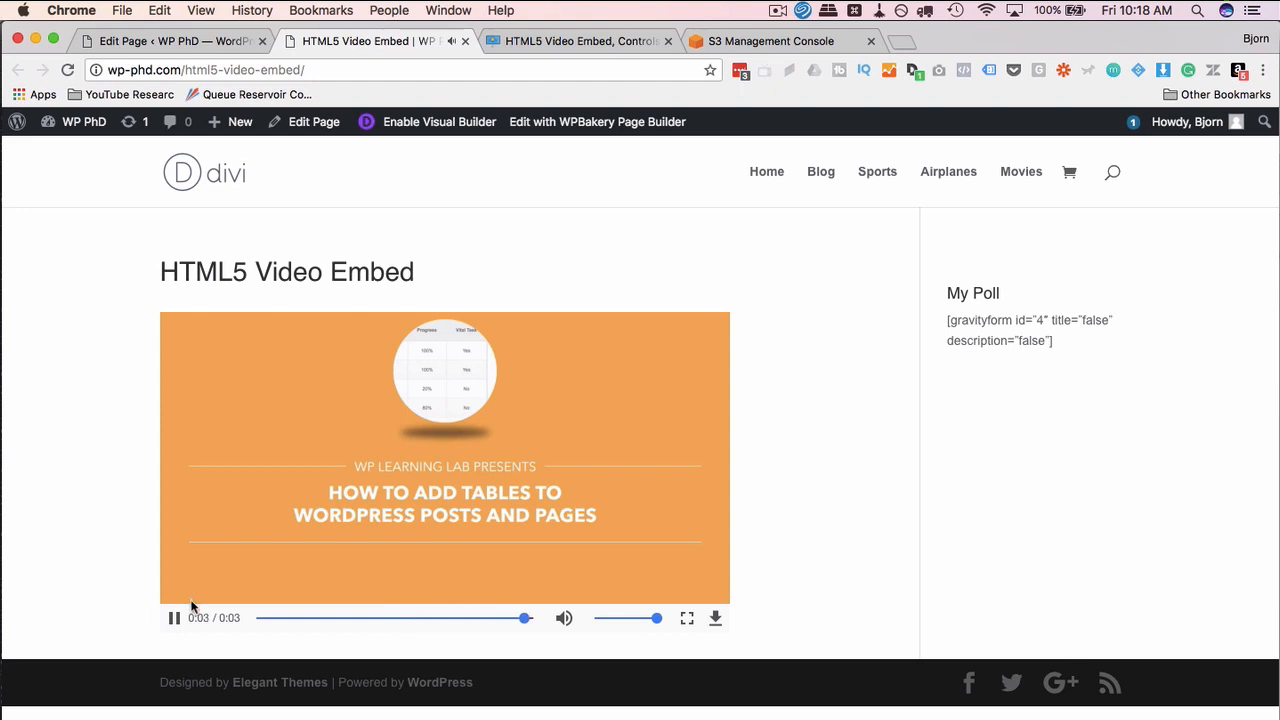
pyautogui.click(173, 618)
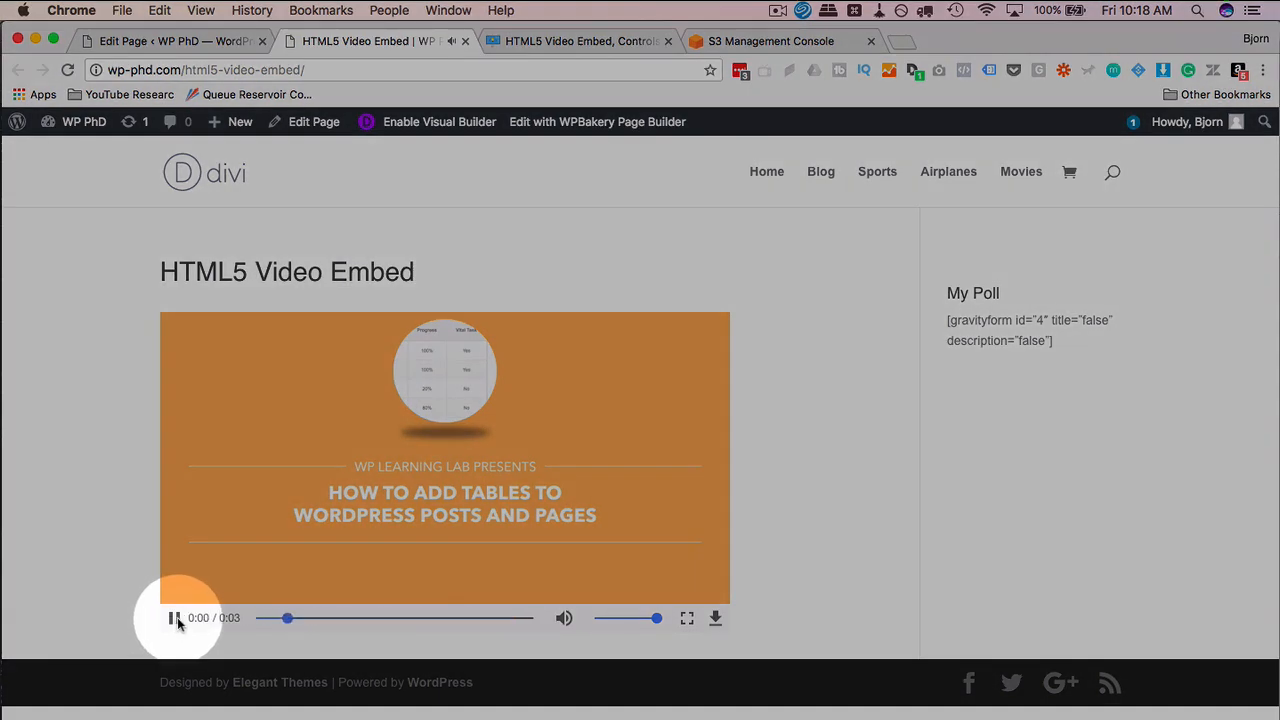
pyautogui.click(172, 618)
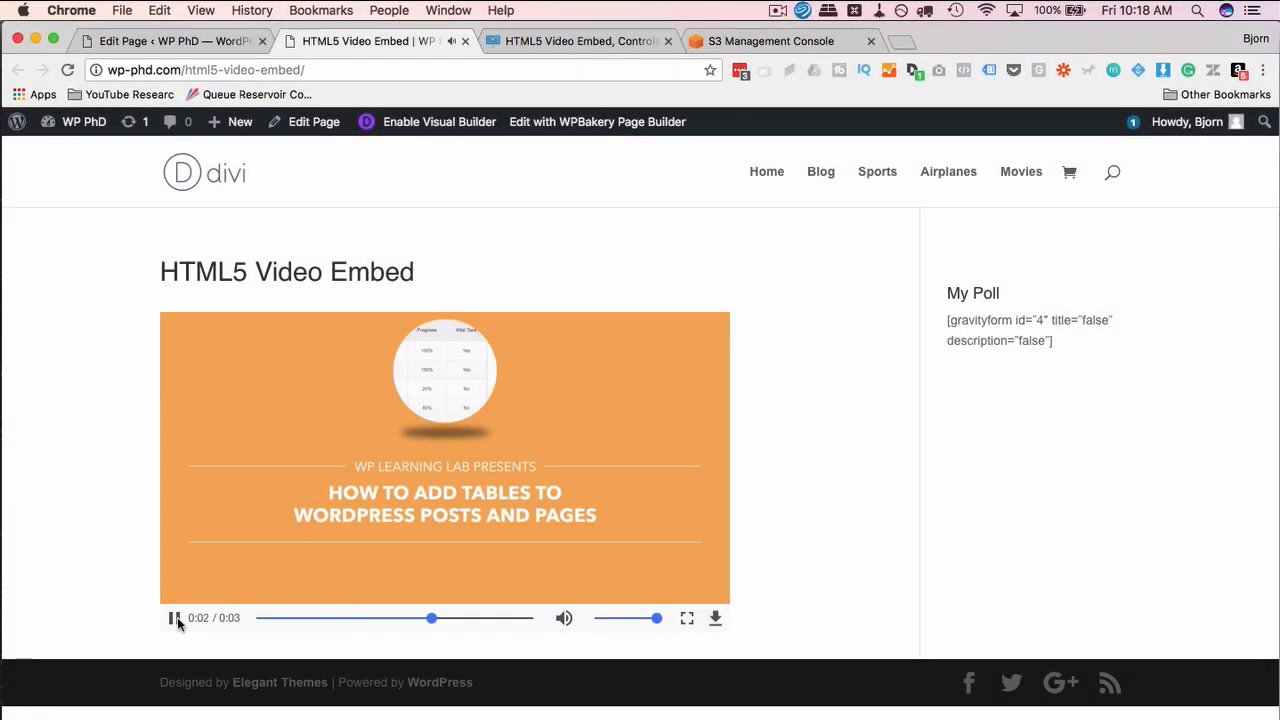